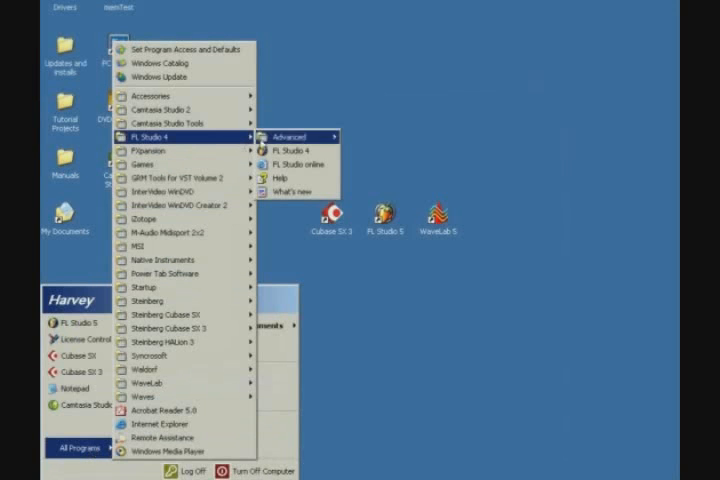
- From the Start menu's FL Studio 5 Advanced options, launch Install plugin version
{"action": "left_click", "coordinate": [300, 136]}
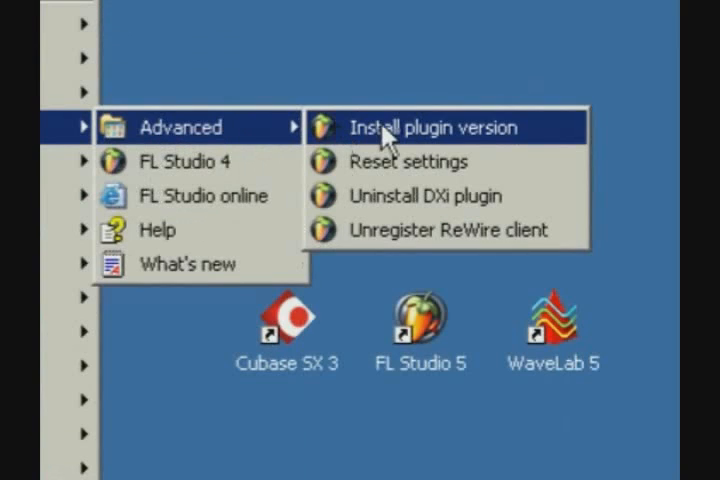
{"action": "left_click", "coordinate": [432, 128]}
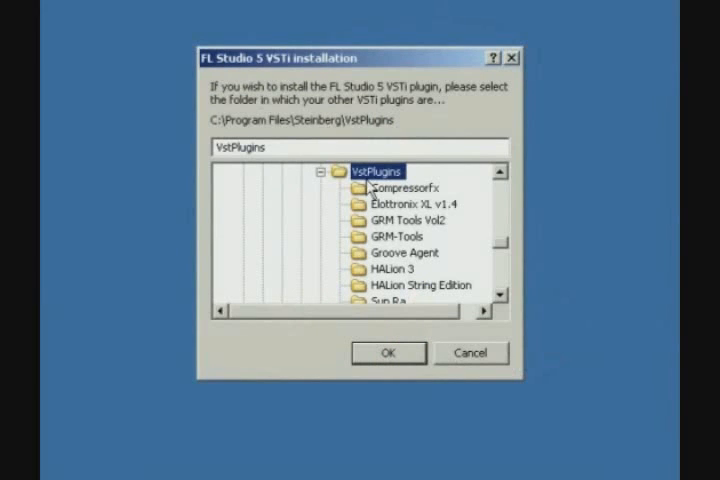
{"action": "mouse_move", "coordinate": [508, 252]}
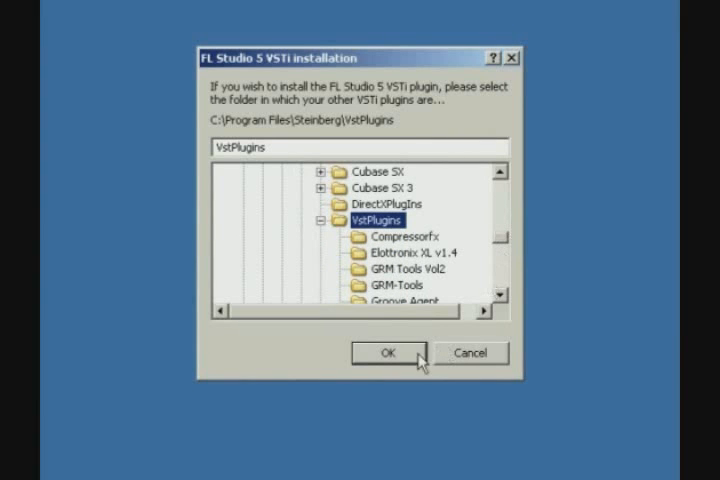
- Confirm C:\Program Files\Steinberg\VstPlugins as the VSTi install folder
{"action": "left_click", "coordinate": [388, 352]}
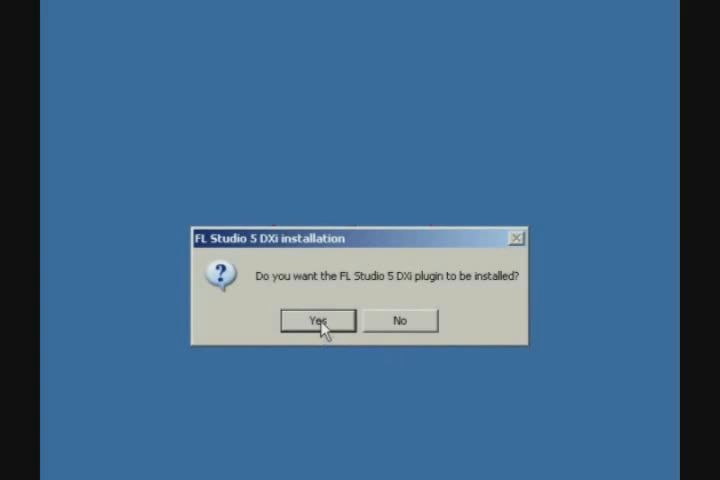
- Also install the DXi plugin, register FL Studio 5 as a ReWire client, and acknowledge success
{"action": "left_click", "coordinate": [316, 320]}
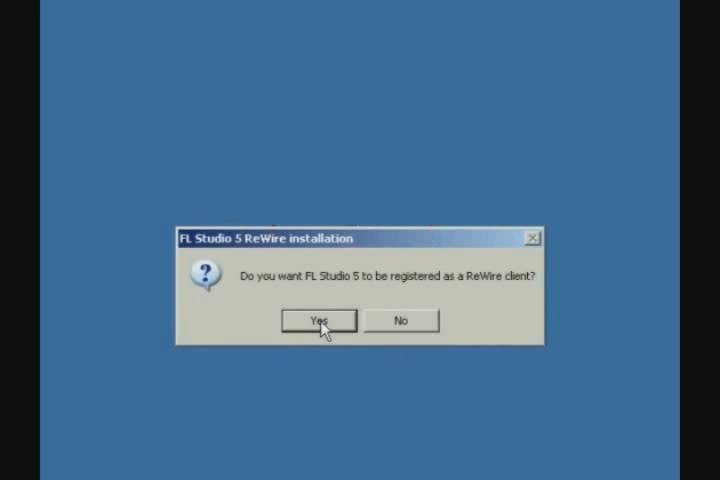
{"action": "left_click", "coordinate": [318, 320]}
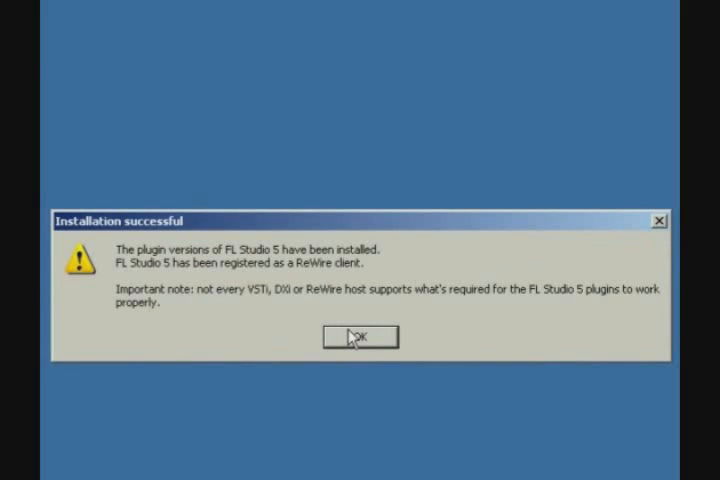
{"action": "left_click", "coordinate": [360, 336]}
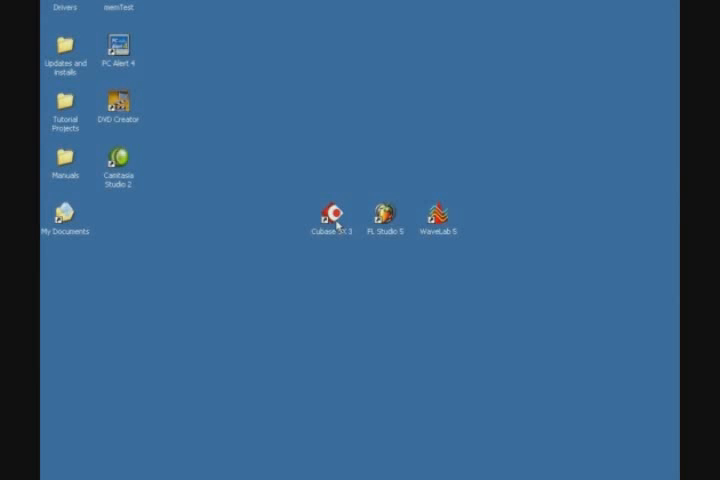
{"action": "double_click", "coordinate": [328, 212]}
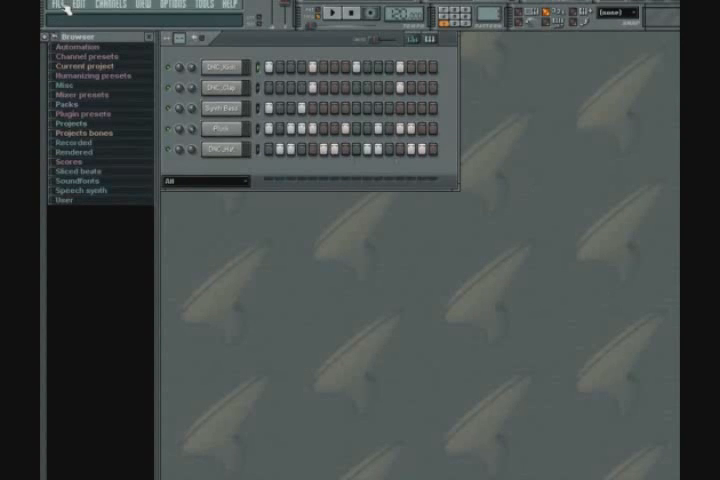
- Load a recent project from the File menu, discarding changes to the current one
{"action": "left_click", "coordinate": [50, 6]}
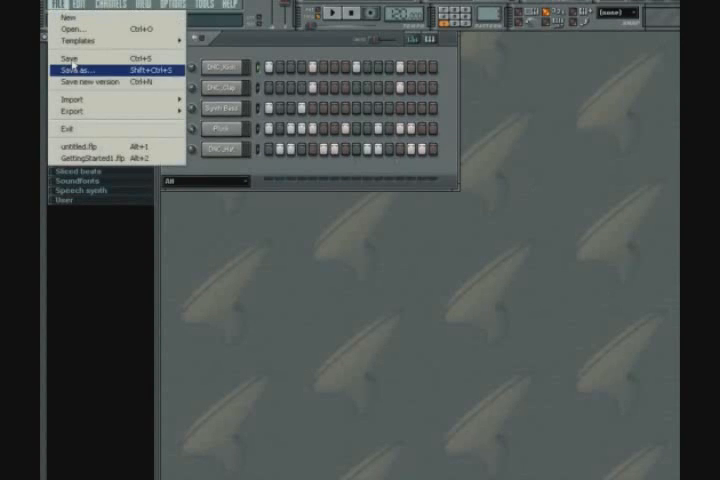
{"action": "left_click", "coordinate": [70, 70]}
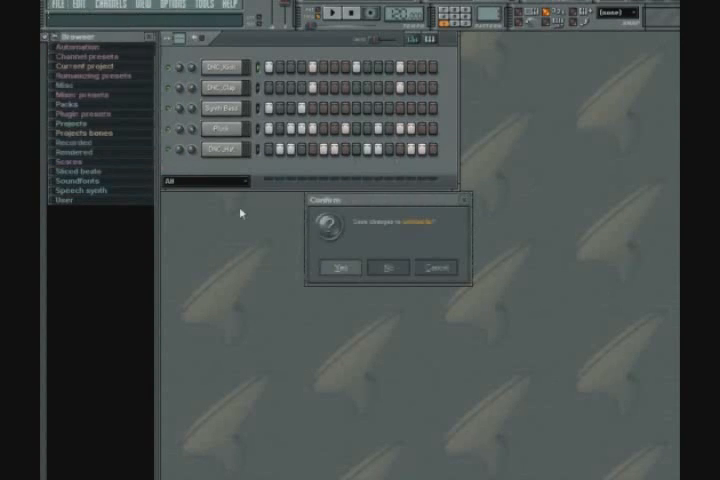
{"action": "left_click", "coordinate": [340, 264]}
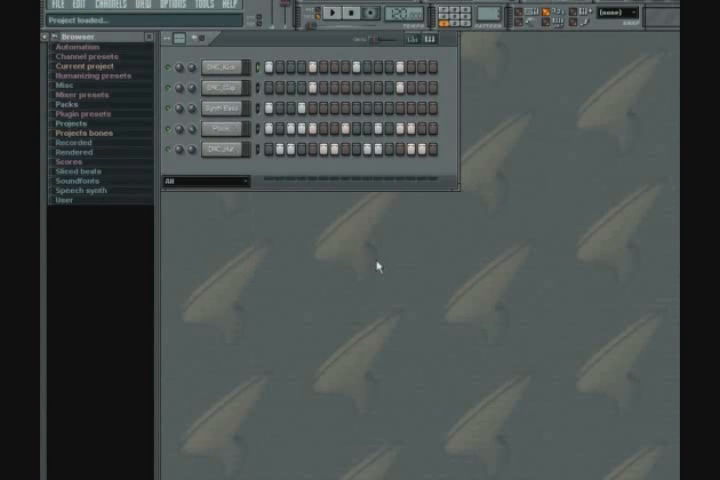
{"action": "mouse_move", "coordinate": [362, 256]}
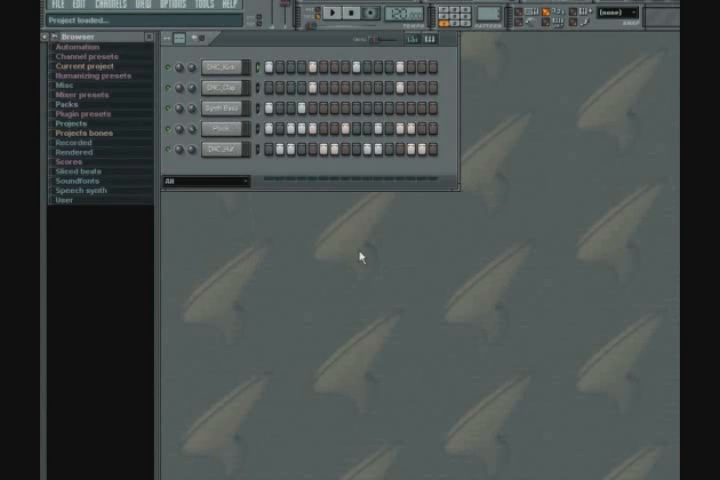
{"action": "mouse_move", "coordinate": [322, 238]}
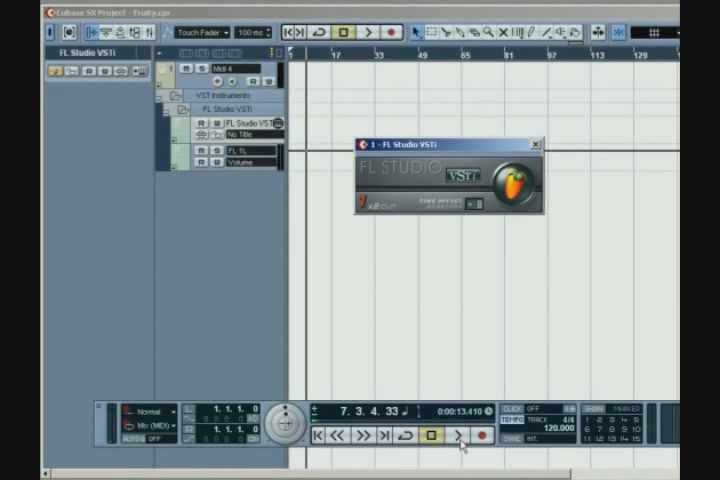
- Play and stop the project through the FL Studio VSTi, then show its full interface
{"action": "left_click", "coordinate": [456, 436]}
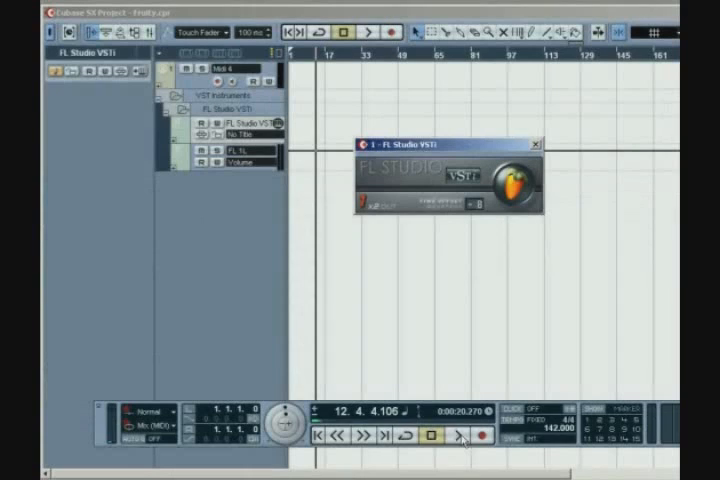
{"action": "left_click", "coordinate": [452, 438]}
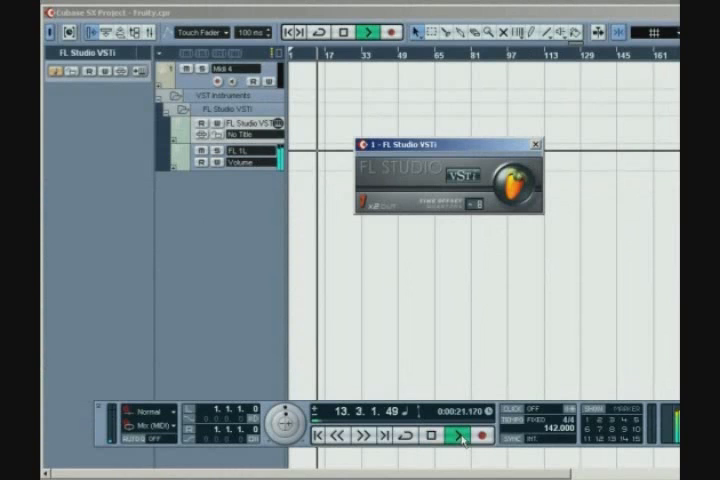
{"action": "left_click", "coordinate": [432, 434]}
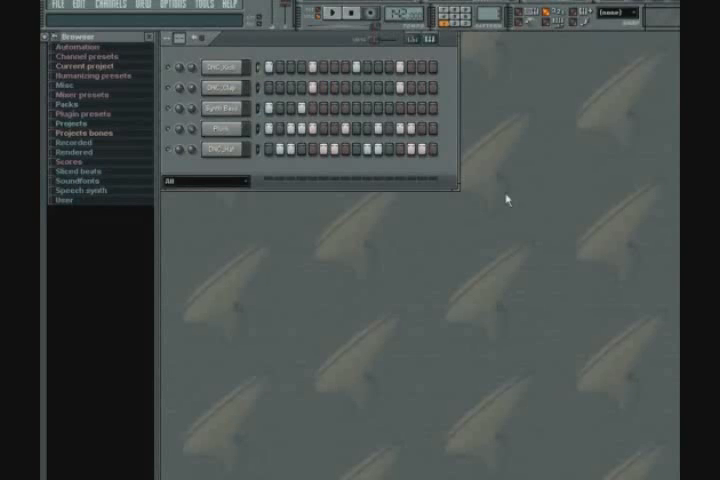
{"action": "left_click", "coordinate": [104, 8]}
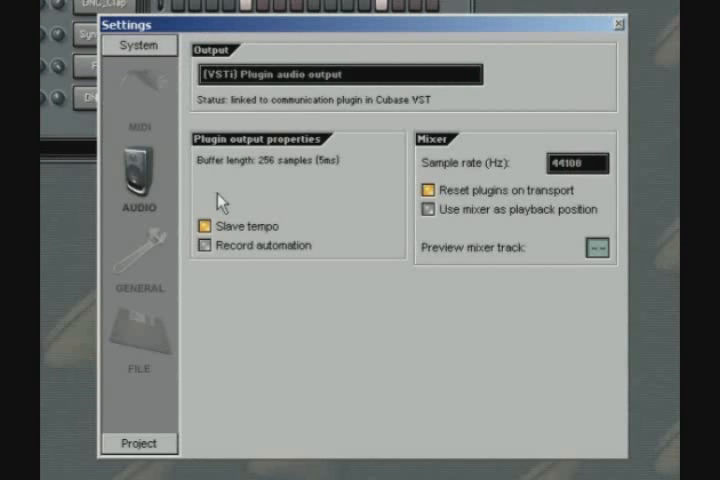
{"action": "mouse_move", "coordinate": [254, 224]}
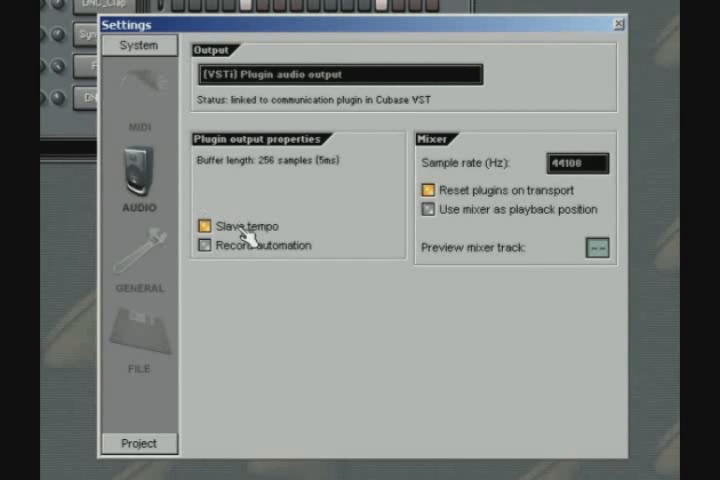
{"action": "mouse_move", "coordinate": [280, 218]}
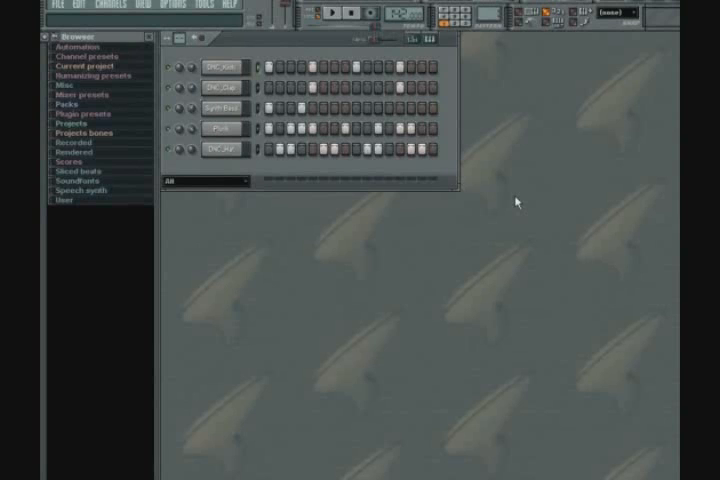
{"action": "mouse_move", "coordinate": [518, 204]}
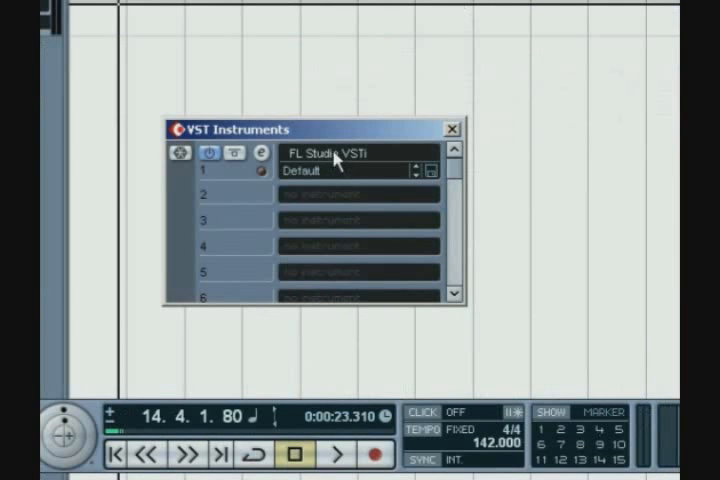
- Clear instrument slot 1 and load FL Studio VSTi (Multi) in its place
{"action": "left_click", "coordinate": [340, 152]}
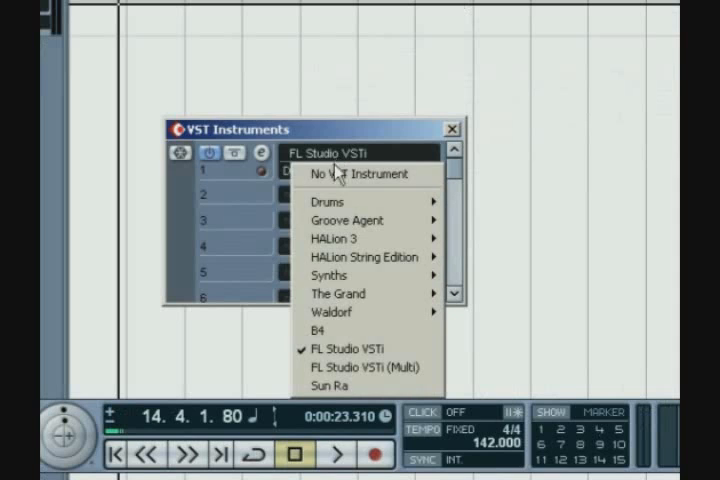
{"action": "left_click", "coordinate": [362, 172]}
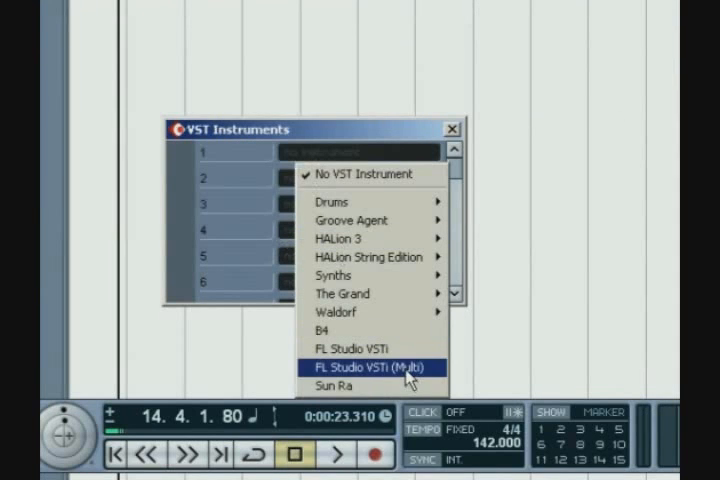
{"action": "left_click", "coordinate": [370, 366]}
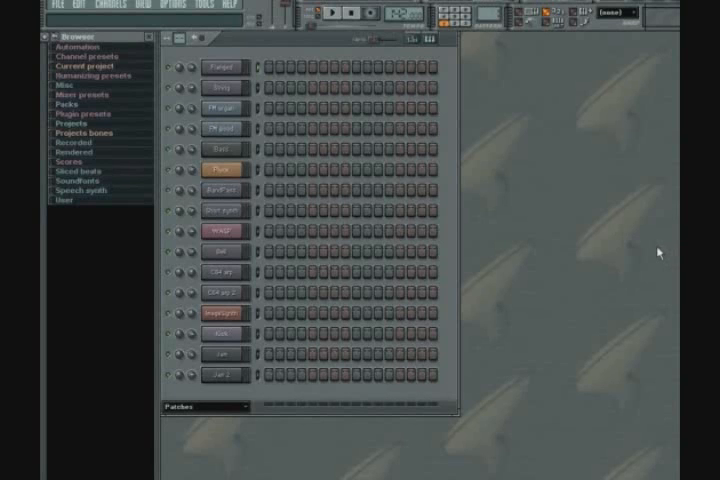
{"action": "mouse_move", "coordinate": [652, 272]}
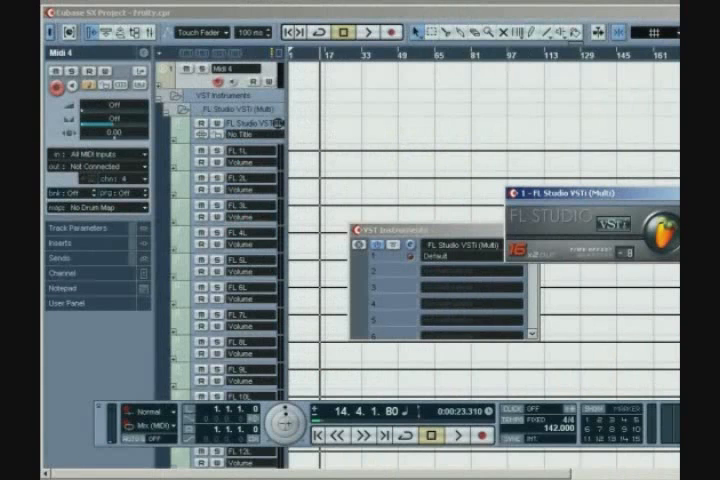
{"action": "mouse_move", "coordinate": [338, 200]}
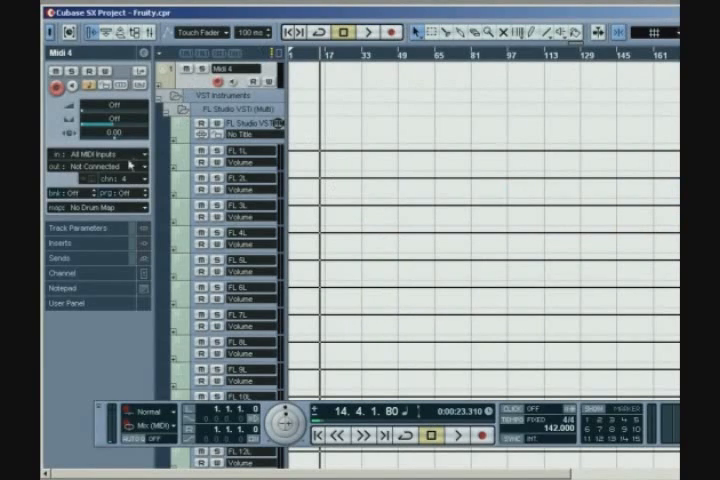
- Route the MIDI track's output to FL Studio VSTi (Multi) and list its playable FL channels
{"action": "left_click", "coordinate": [110, 164]}
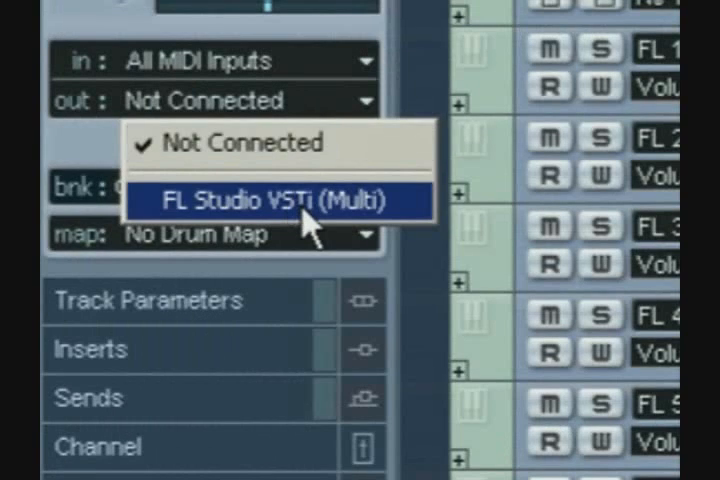
{"action": "left_click", "coordinate": [270, 200]}
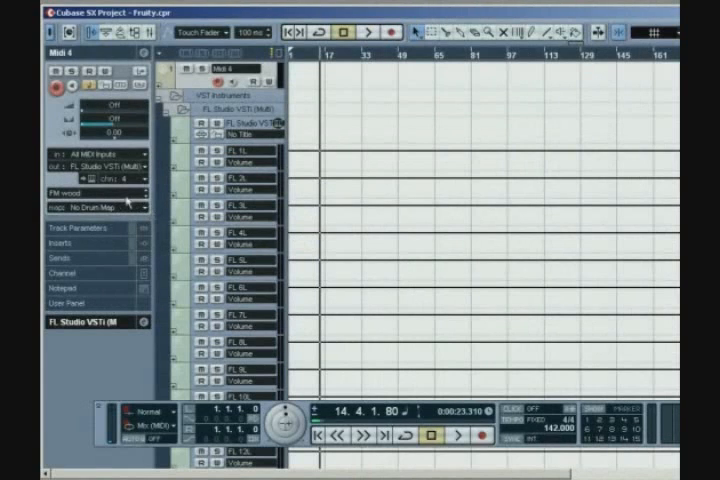
{"action": "left_click", "coordinate": [96, 192]}
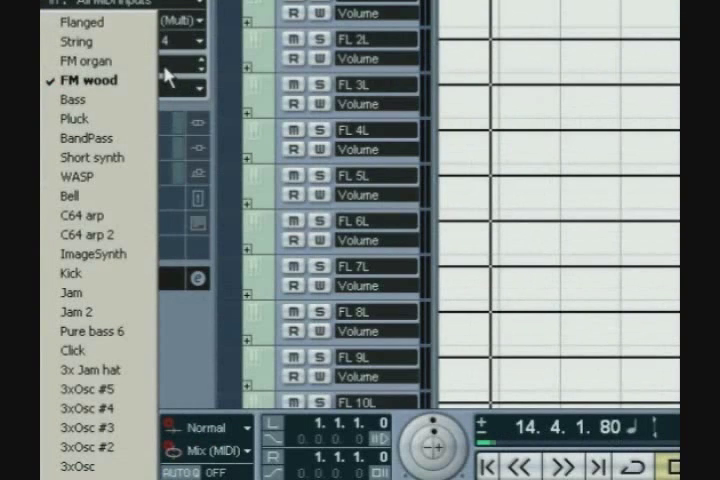